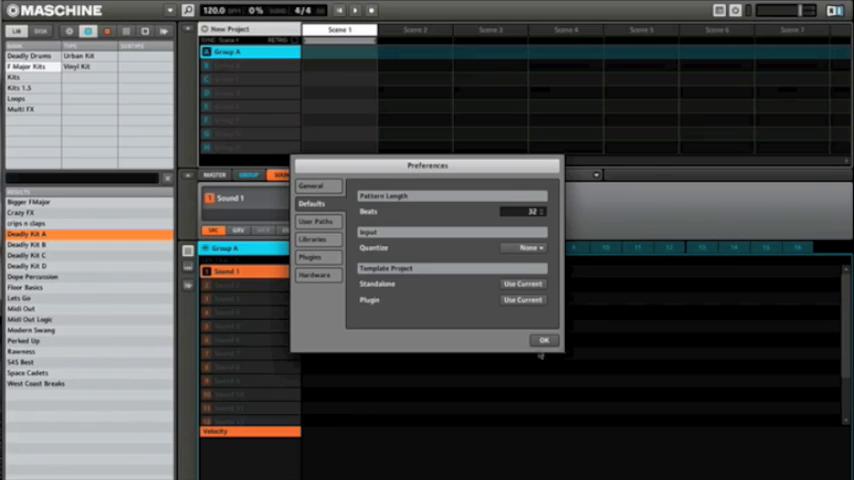
# - Confirm the 32-beat default pattern length and close Preferences with OK
pyautogui.click(544, 340)
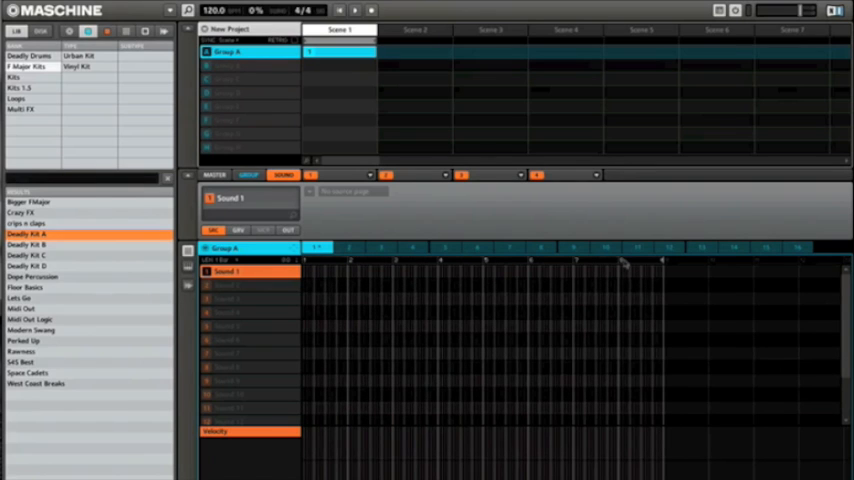
# - Create a second empty pattern for Group A in slot 2
pyautogui.click(349, 247)
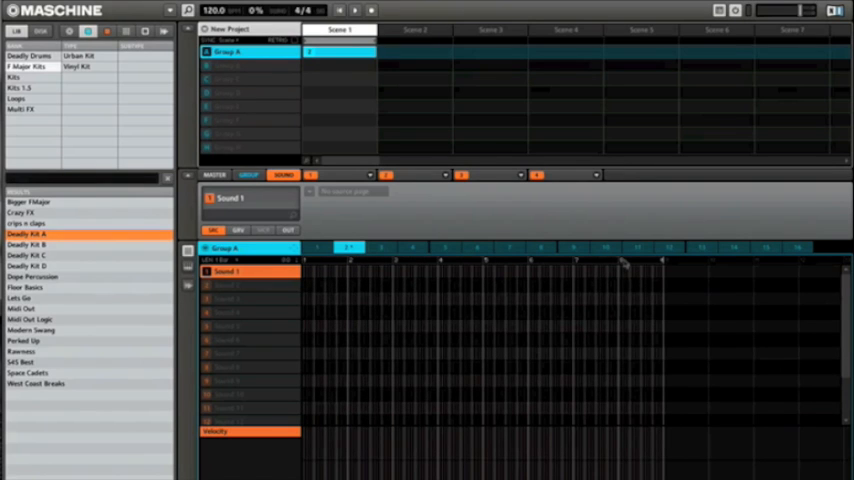